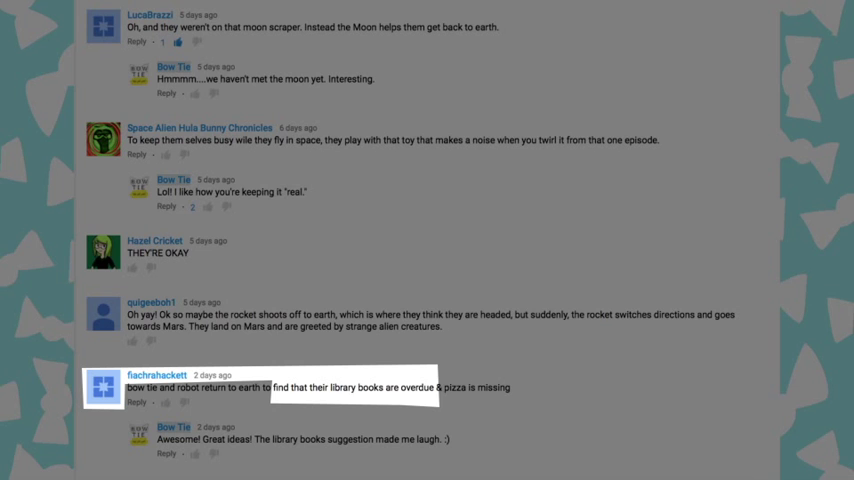
scroll("down", 3)
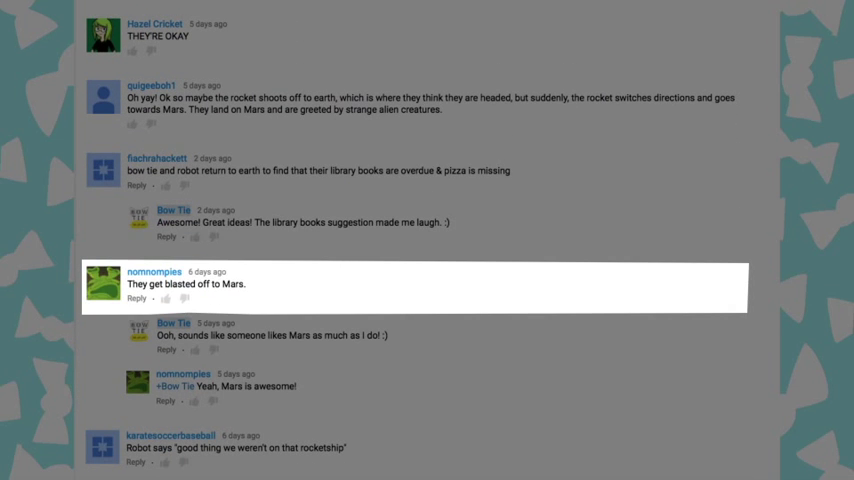